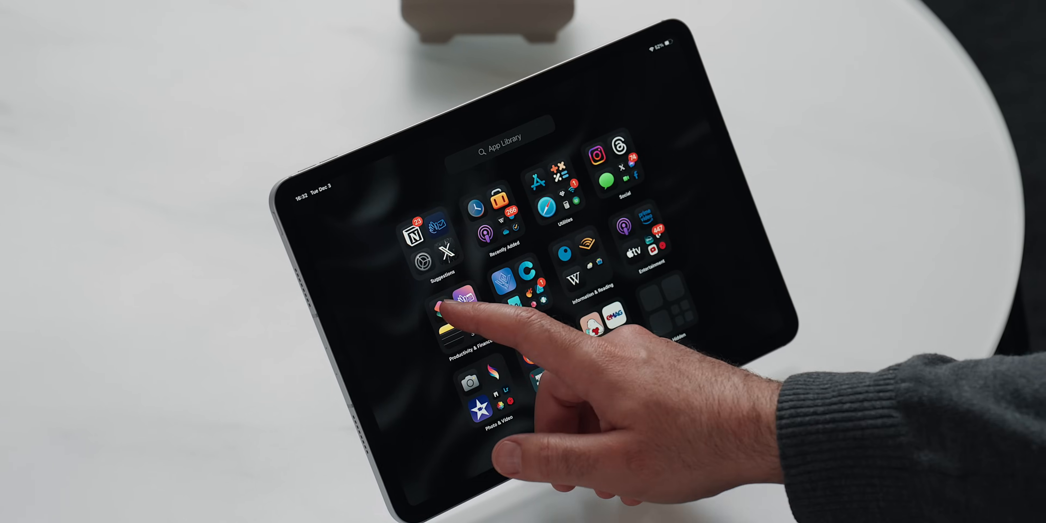
Step: Launch Shortcuts from the App Library's Productivity & Finance group to show All Shortcuts
left_click(454, 303)
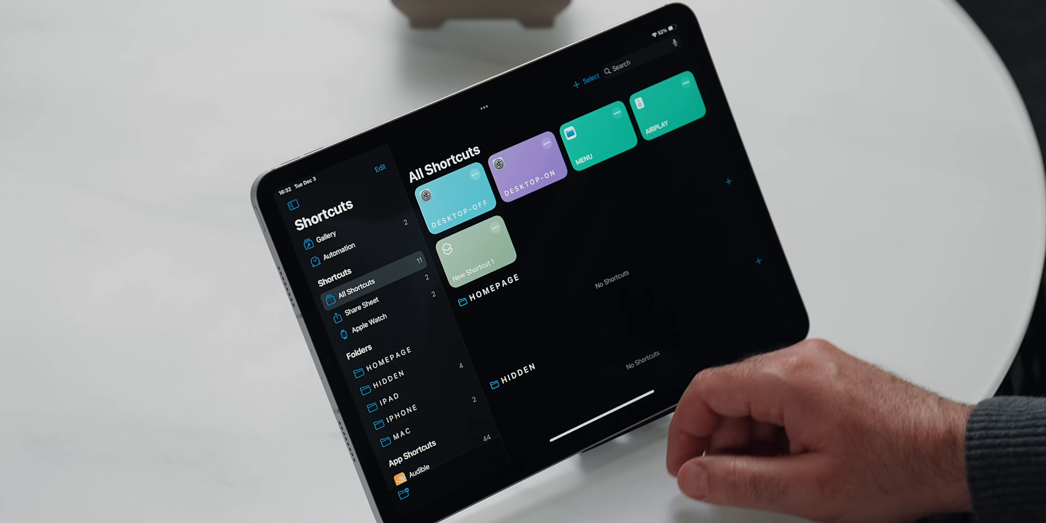